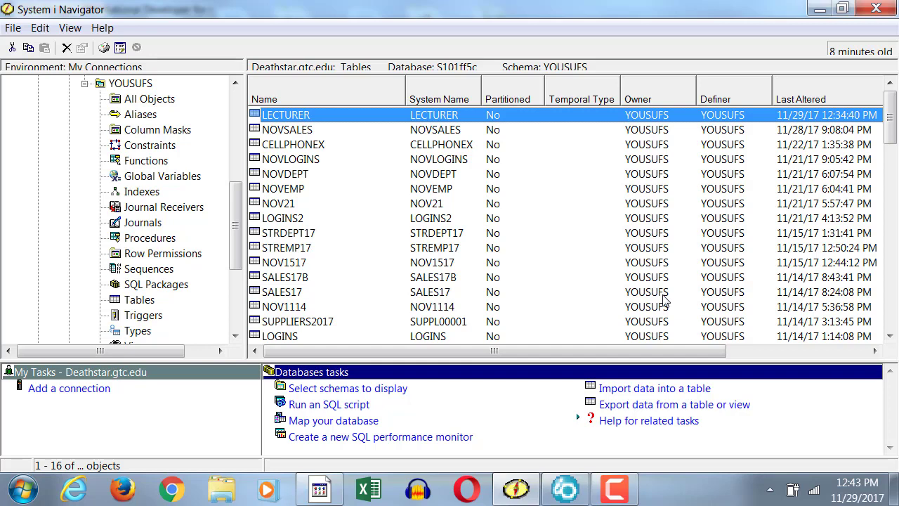
mouse_move(638, 113)
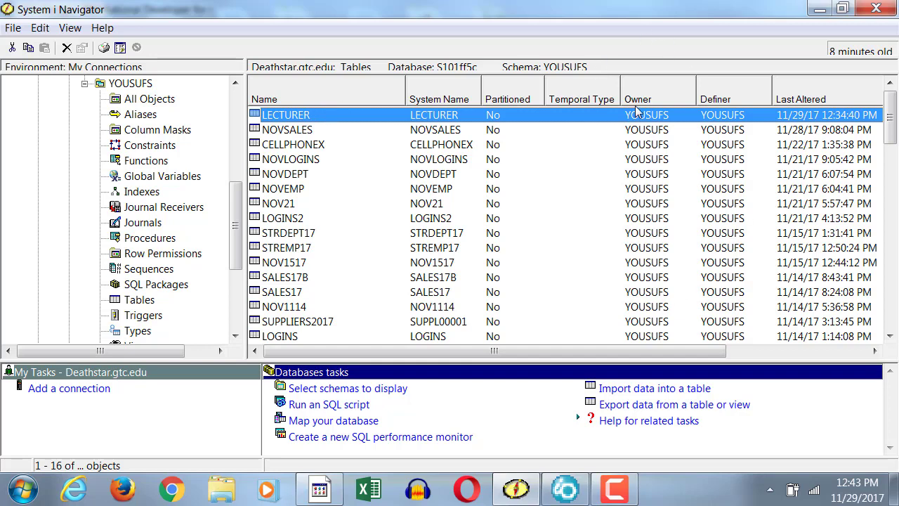
mouse_move(464, 95)
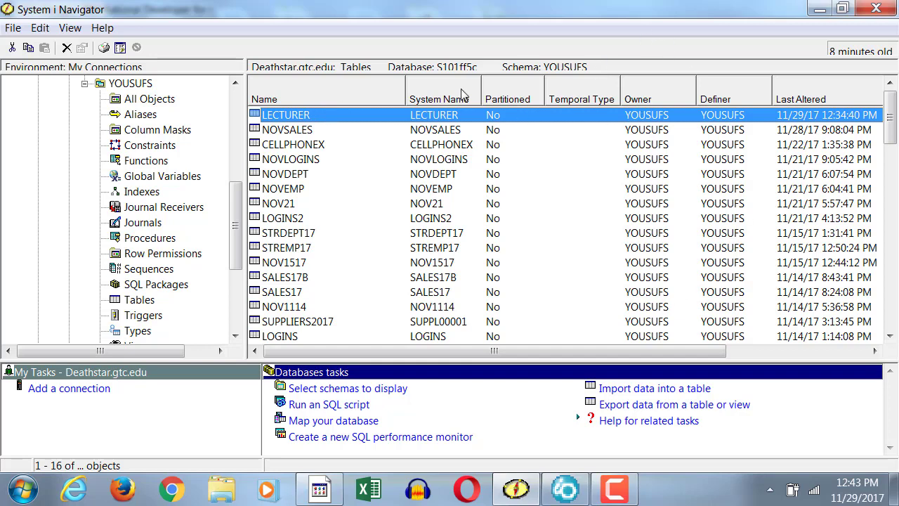
mouse_move(410, 354)
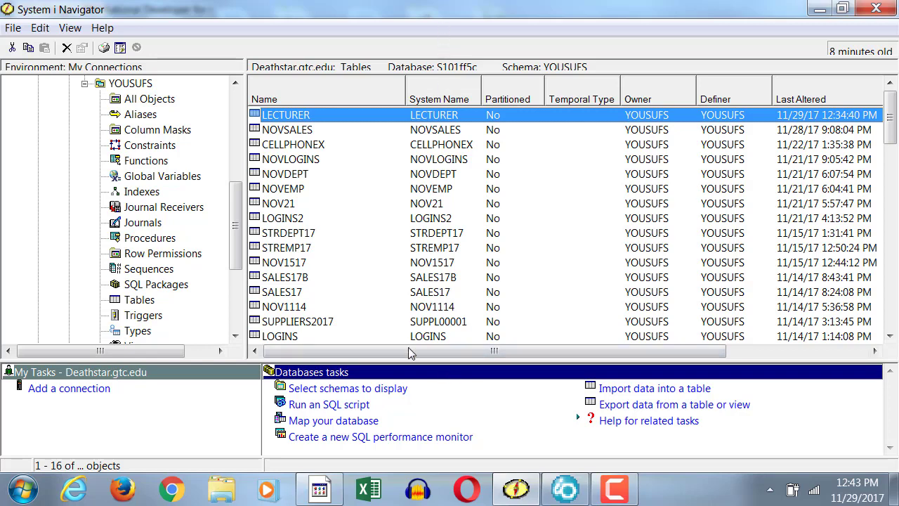
mouse_move(452, 204)
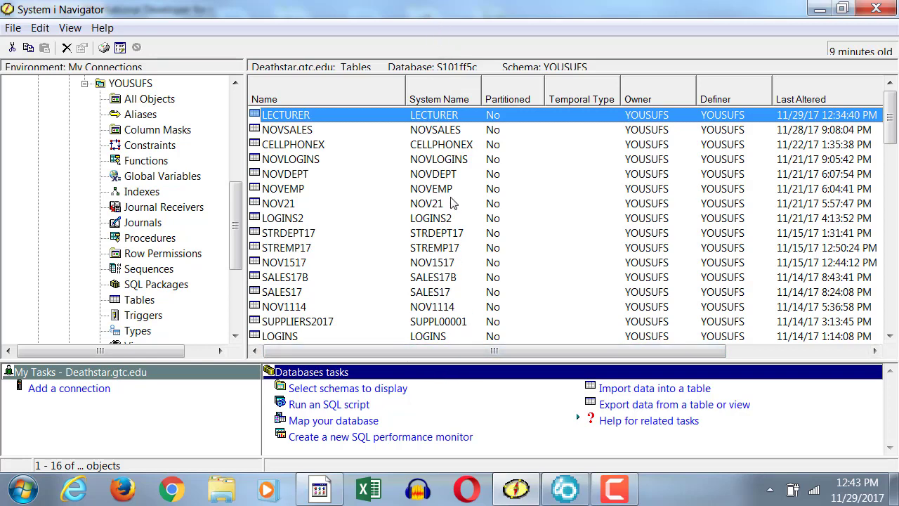
Choose Edit Contents on the LECTURER table to show its empty LECTURERID and LECTURERNAME columns.
scroll("down", 3)
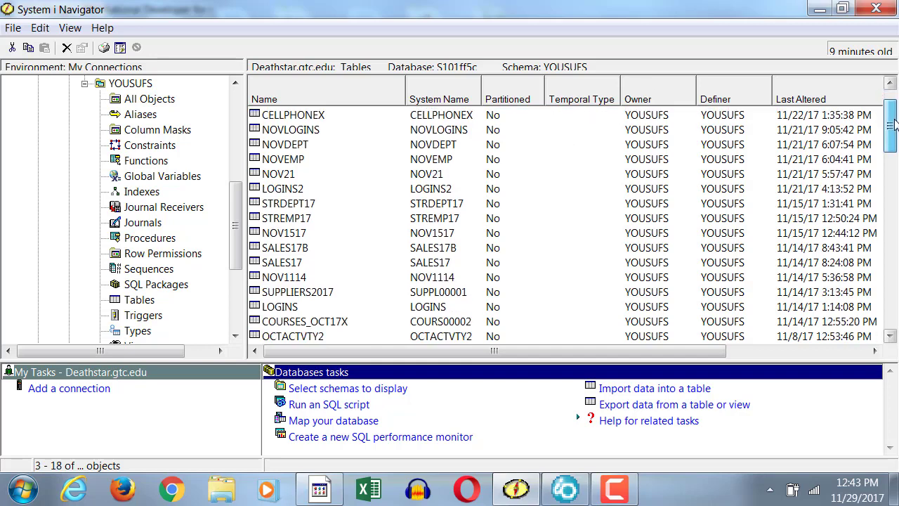
scroll("down", 3)
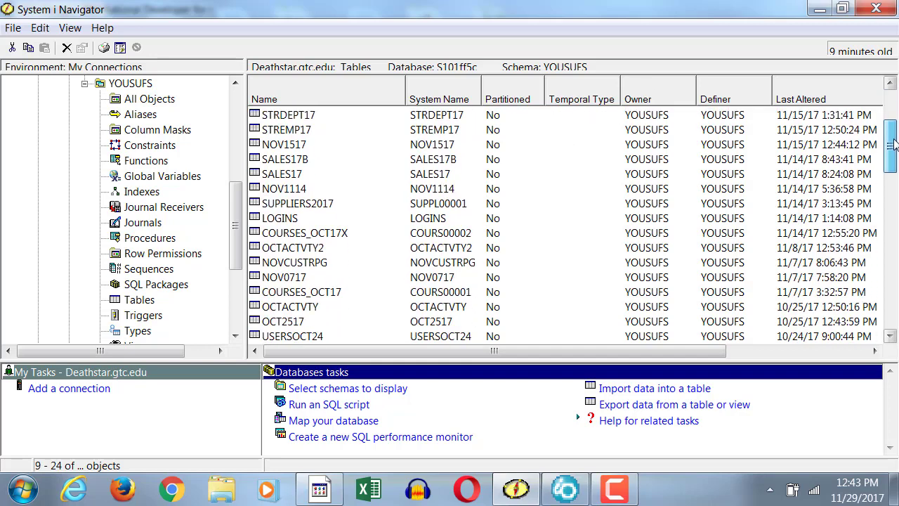
scroll("down", 3)
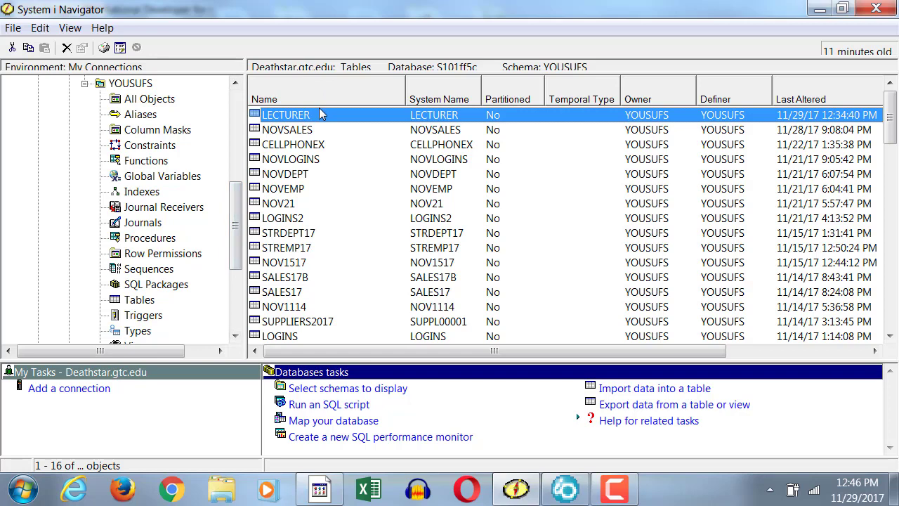
right_click(285, 115)
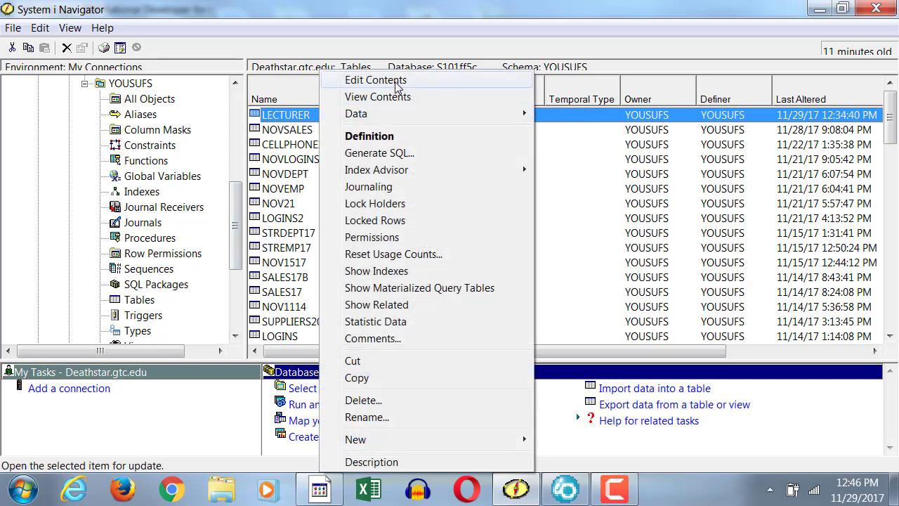
left_click(375, 78)
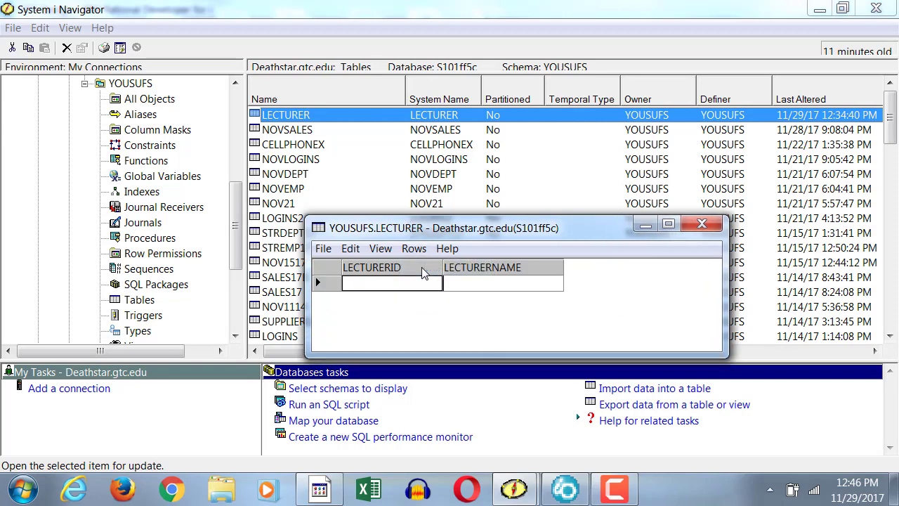
type("1001")
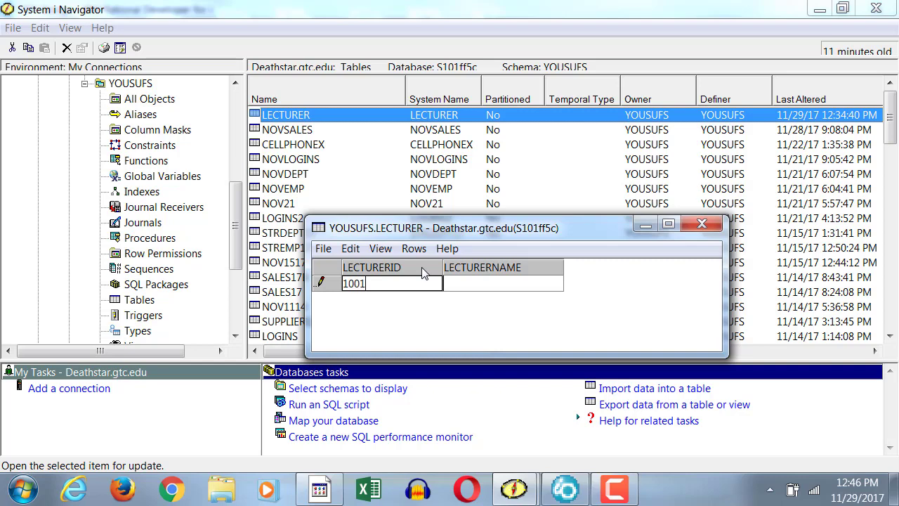
left_click(502, 284)
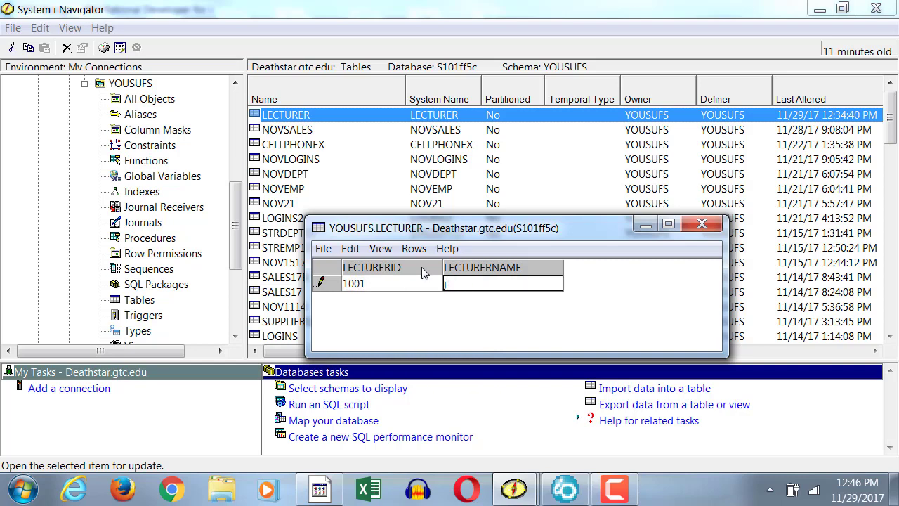
type("JOHN")
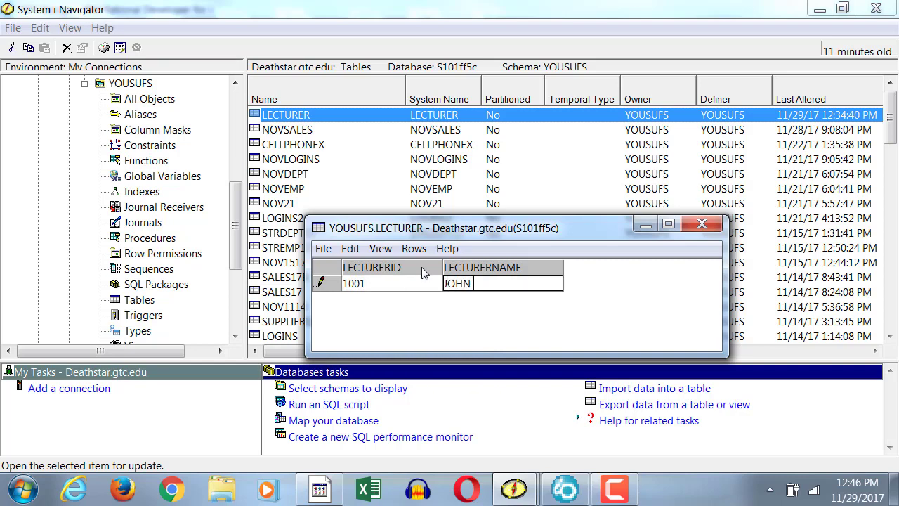
type("MARCUS")
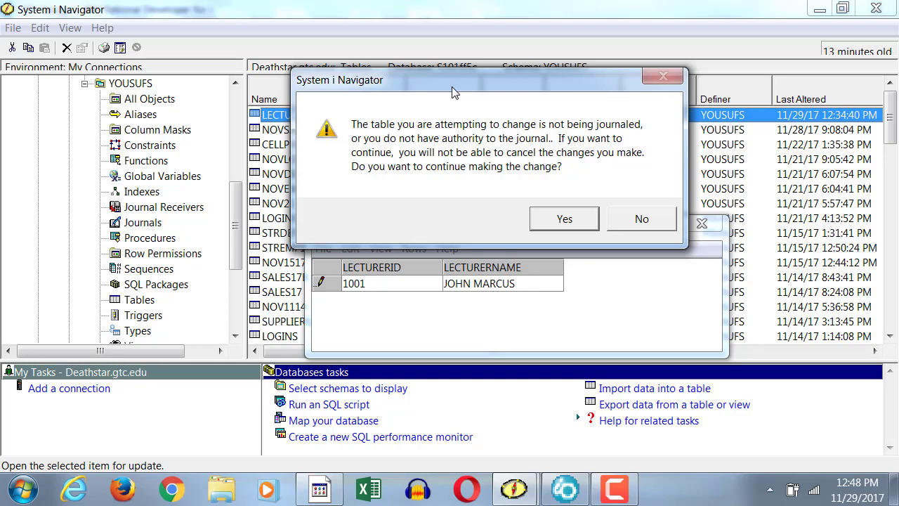
mouse_move(458, 96)
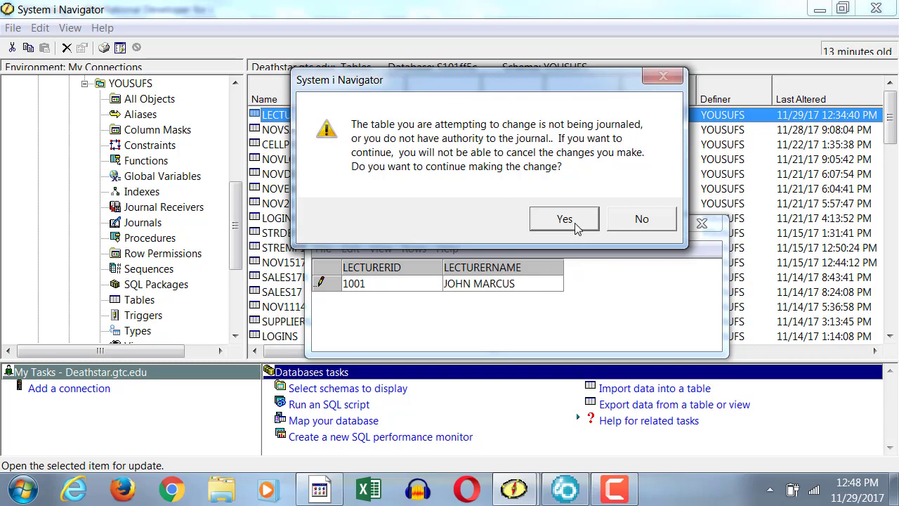
left_click(564, 219)
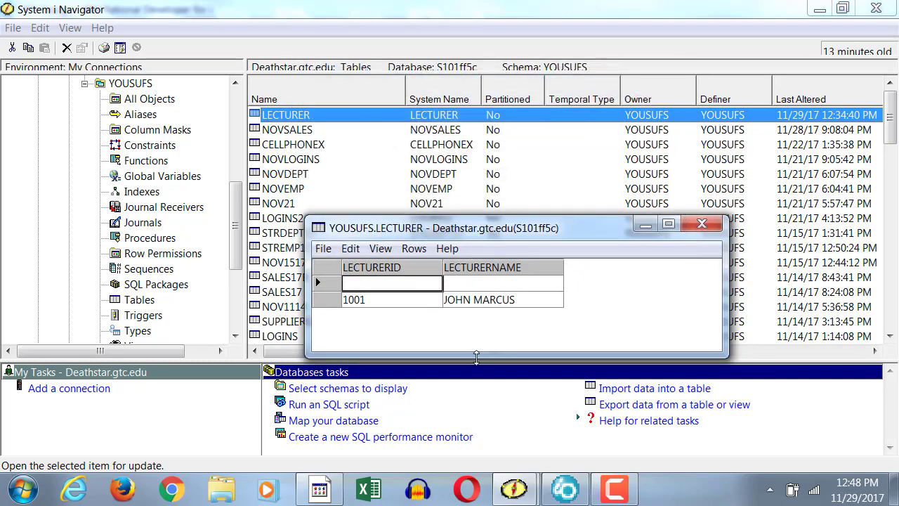
Start a second row with LECTURERID 1002 and name ABBY.
type("1002")
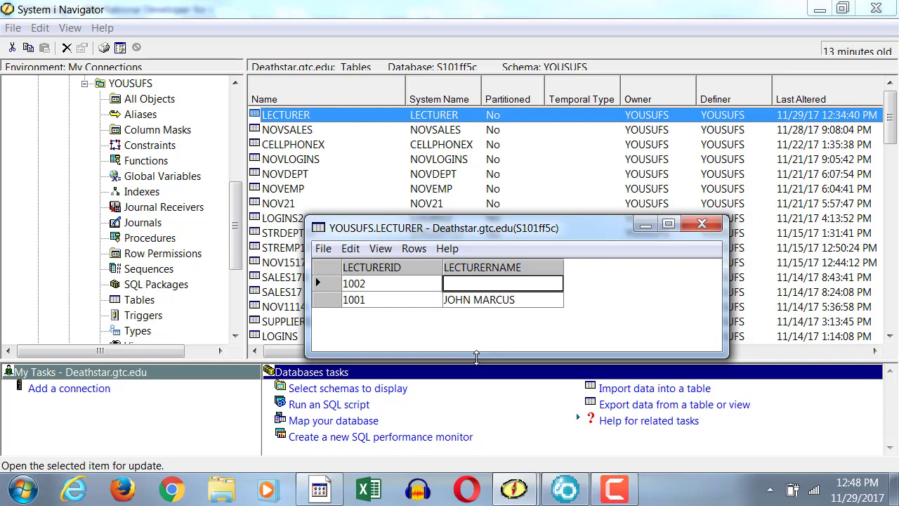
type("ABBY")
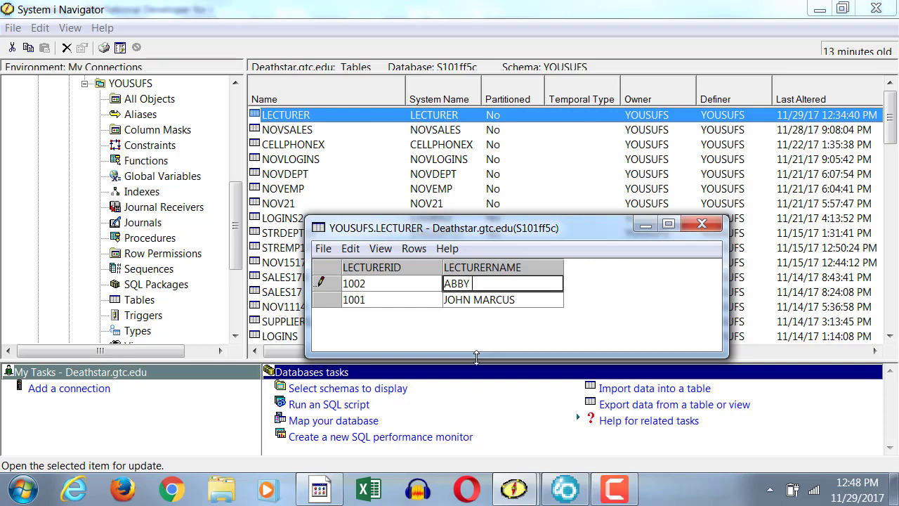